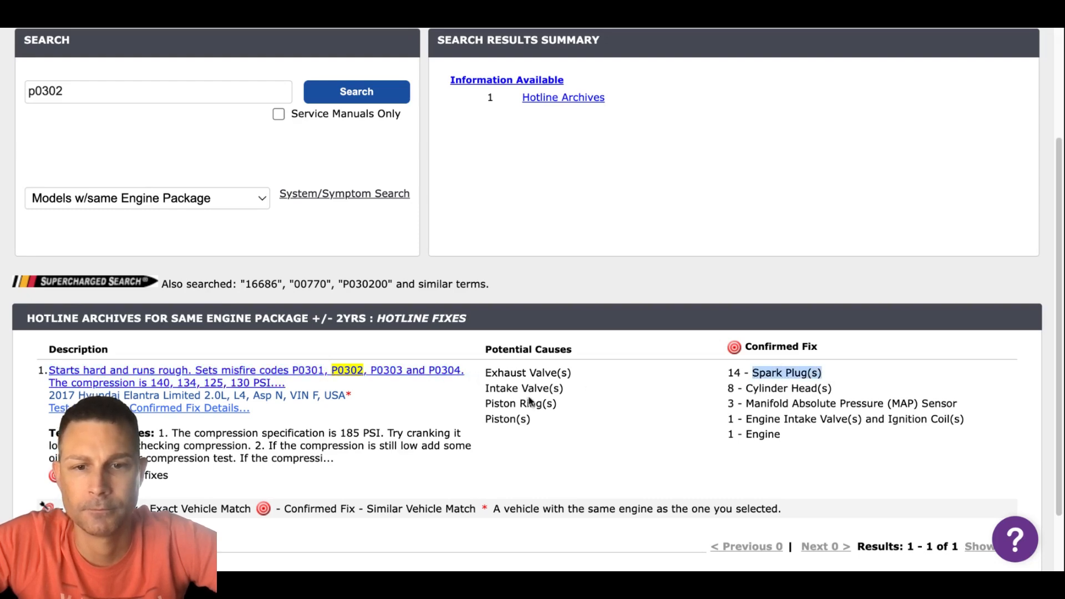
{"action": "mouse_move", "coordinate": [866, 392]}
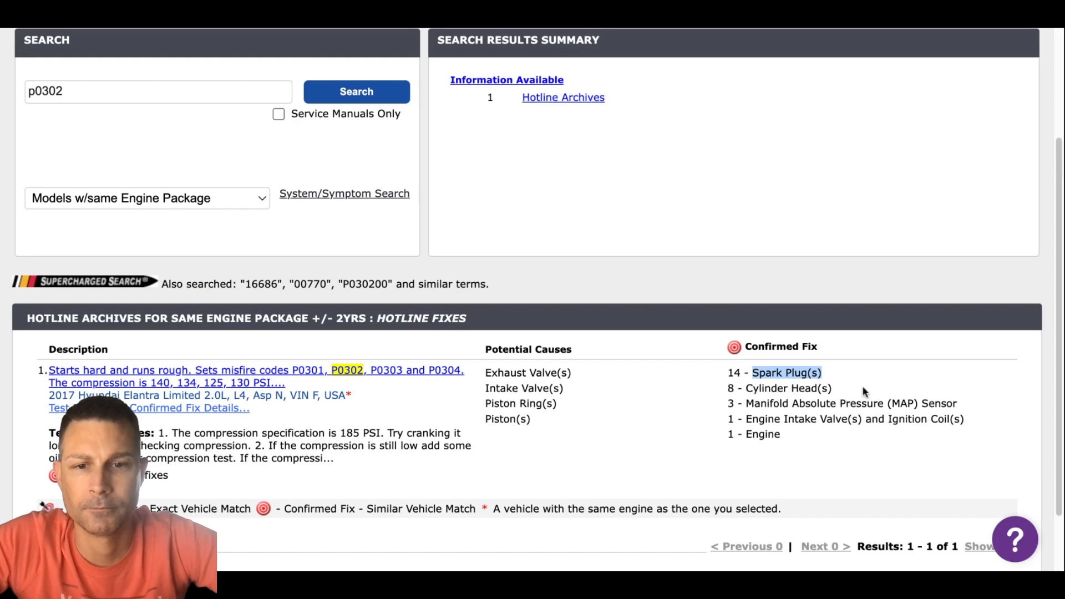
Scroll the P0302 results to reach the 'Starts hard and runs rough' Hotline Archive record
{"action": "scroll", "scroll_direction": "down", "scroll_amount": 3}
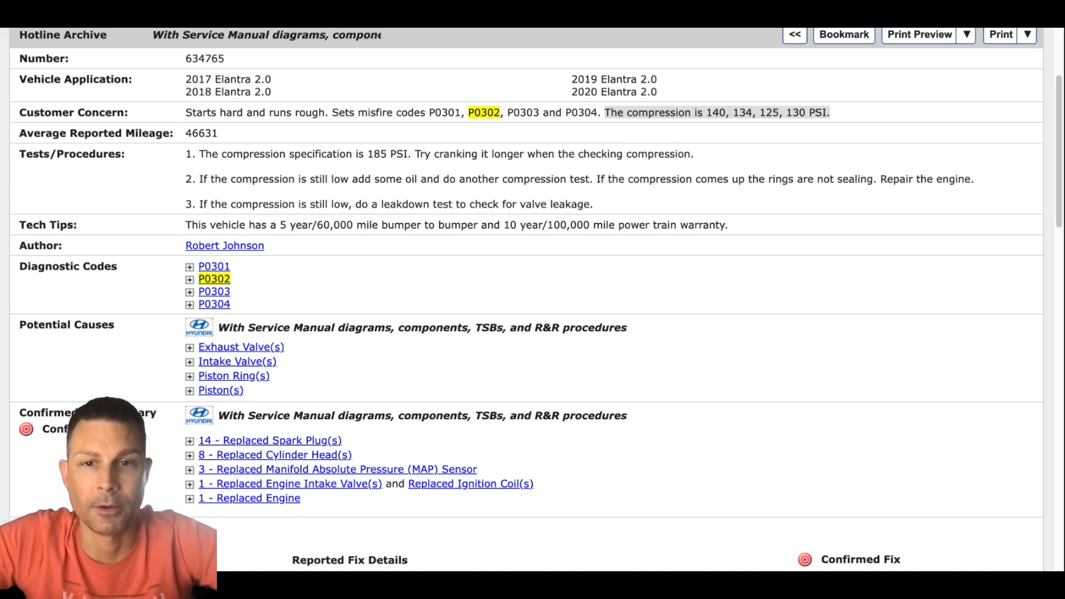
Select the Customer Concern sentence 'The compression is 140, 134, 125, 130 PSI.'
{"action": "left_click_drag", "start_coordinate": [603, 112], "coordinate": [829, 112]}
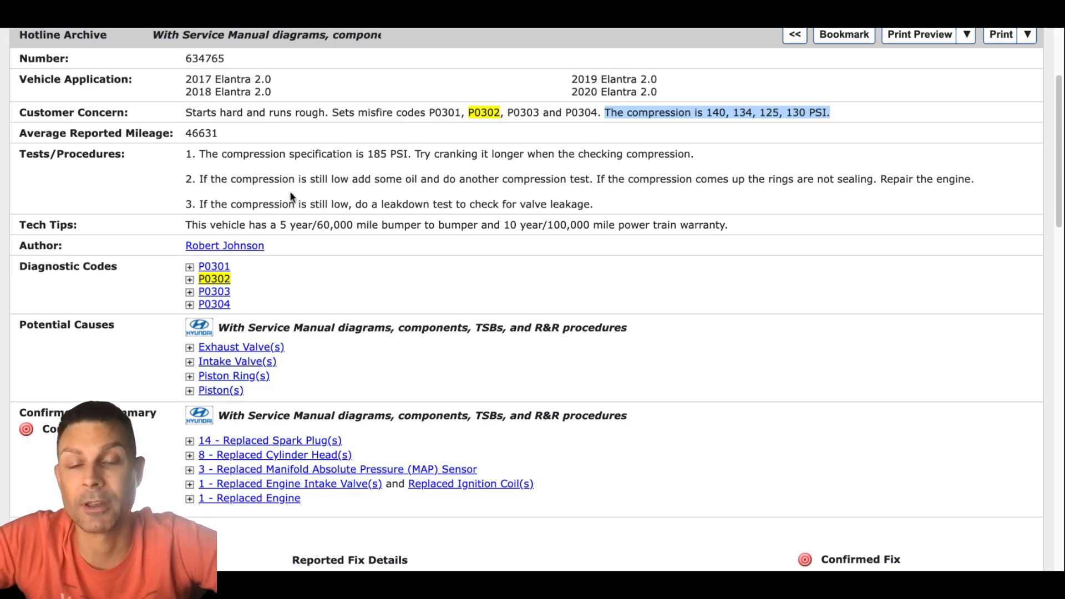
{"action": "mouse_move", "coordinate": [619, 131]}
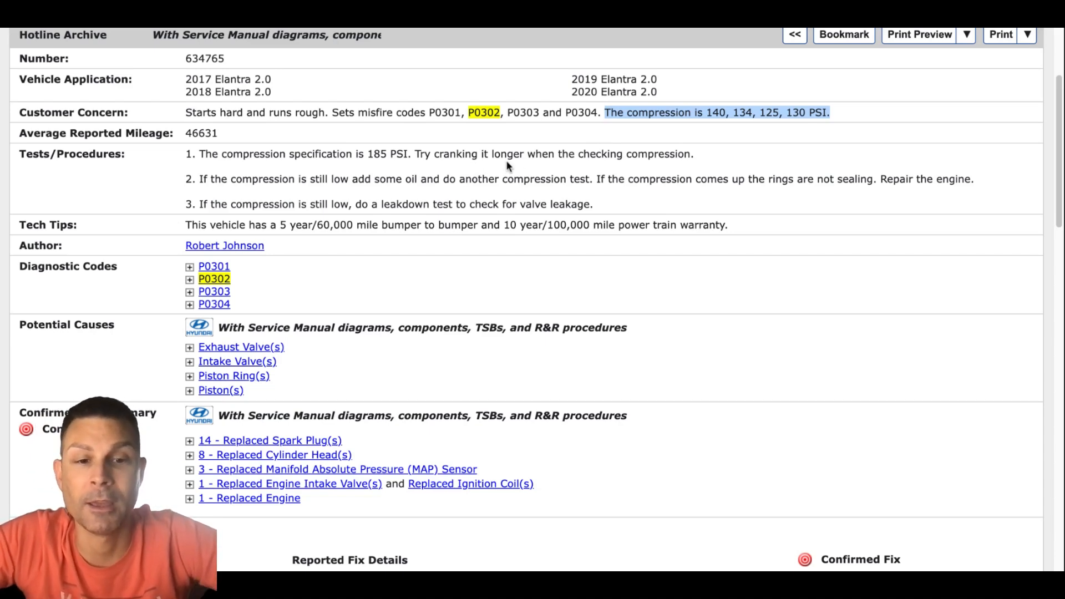
Review the confirmed fix, then select 'The compression specification is 185 PSI.' under Tests/Procedures
{"action": "scroll", "scroll_direction": "down", "scroll_amount": 3}
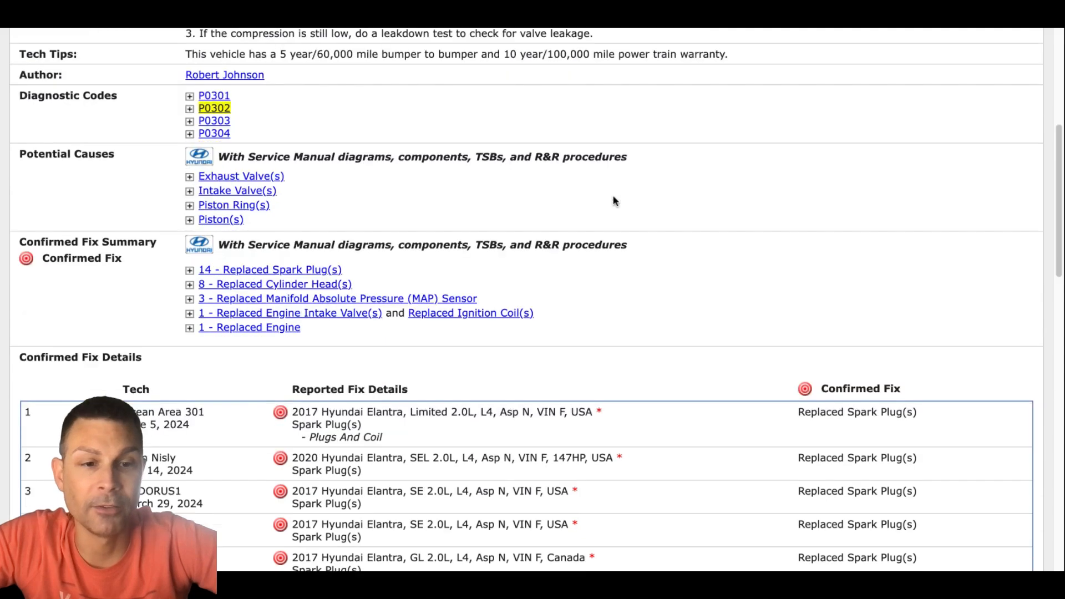
{"action": "scroll", "scroll_direction": "down", "scroll_amount": 3}
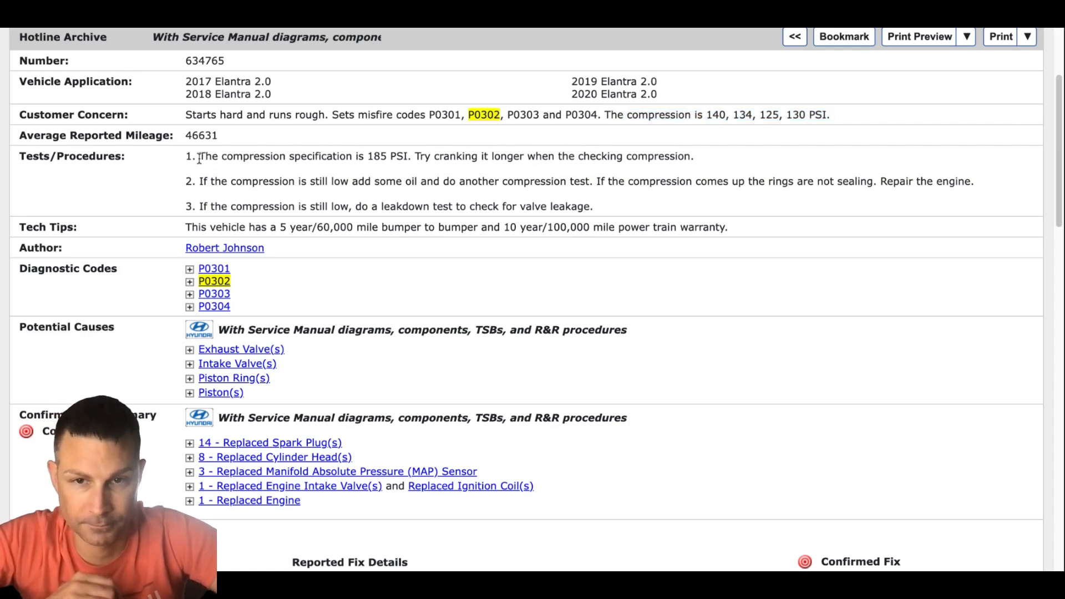
{"action": "left_click_drag", "start_coordinate": [198, 157], "coordinate": [409, 157]}
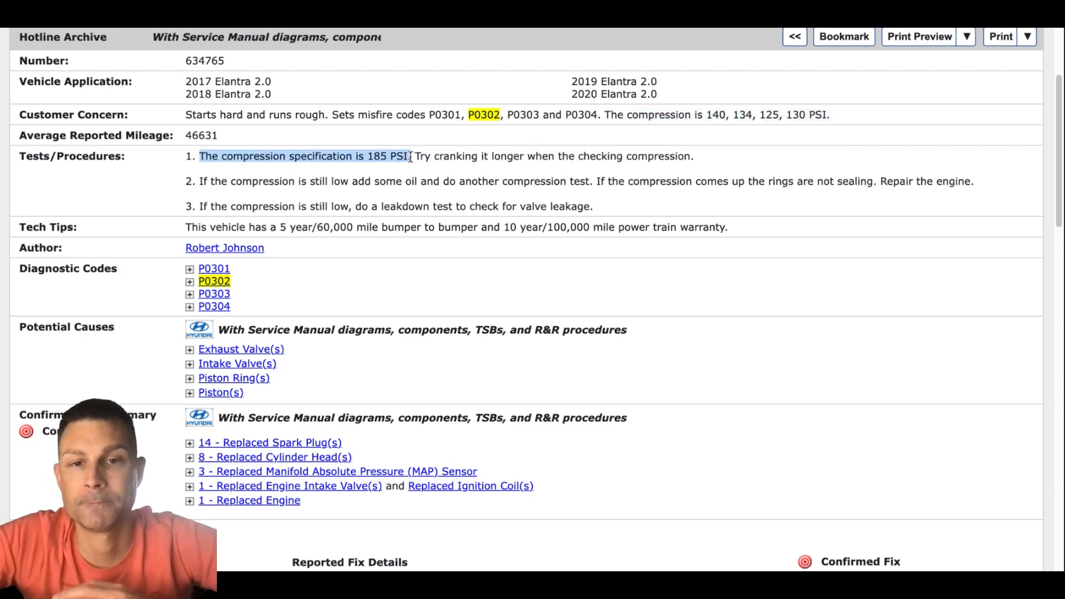